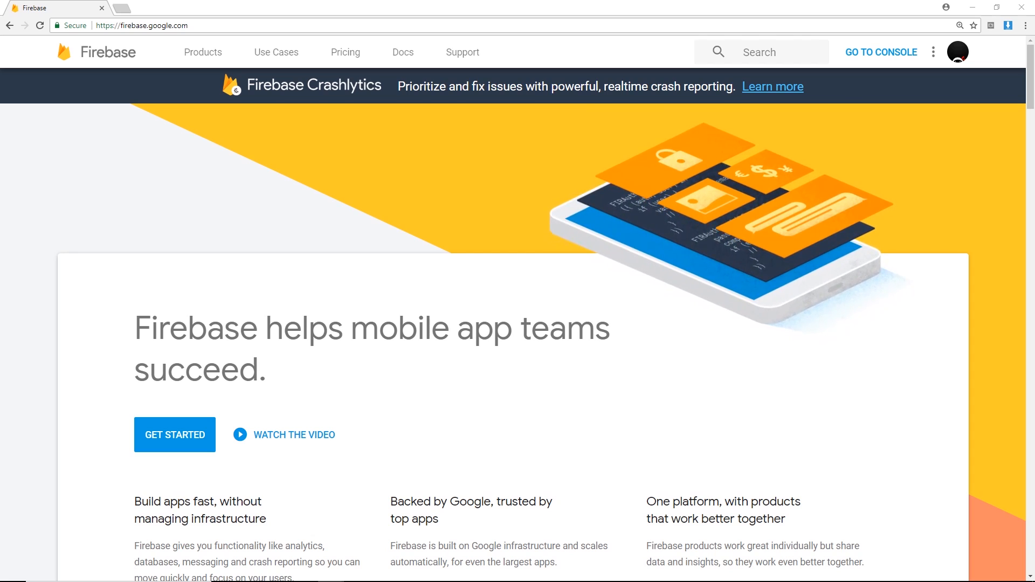
Add the cafe Toad's Toadstool in marioland, then delete Luigi's Mansion from the list
{"action": "left_click", "coordinate": [54, 8]}
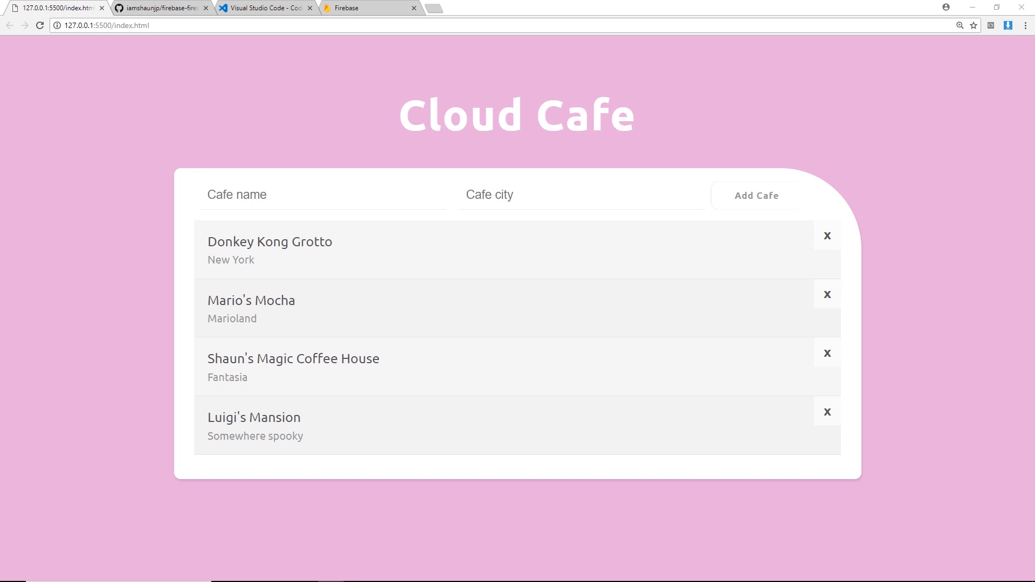
{"action": "mouse_move", "coordinate": [542, 119]}
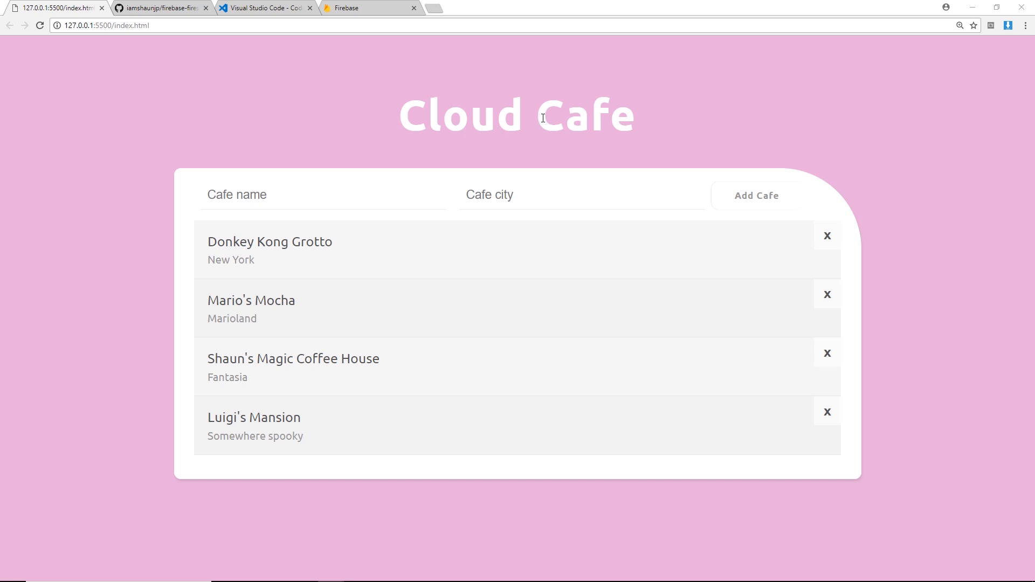
{"action": "mouse_move", "coordinate": [551, 113]}
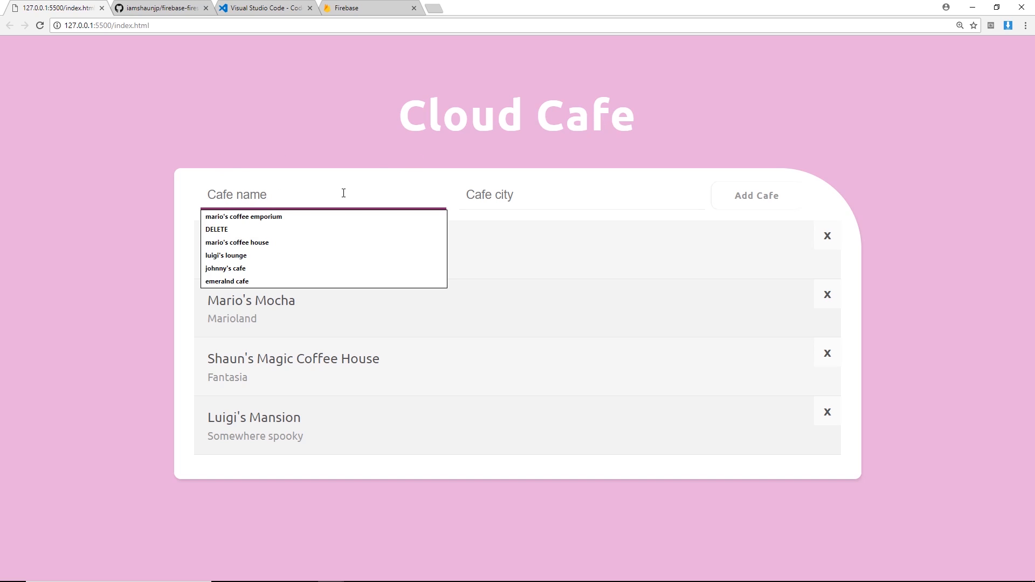
{"action": "type", "text": "Toad's Toadstool"}
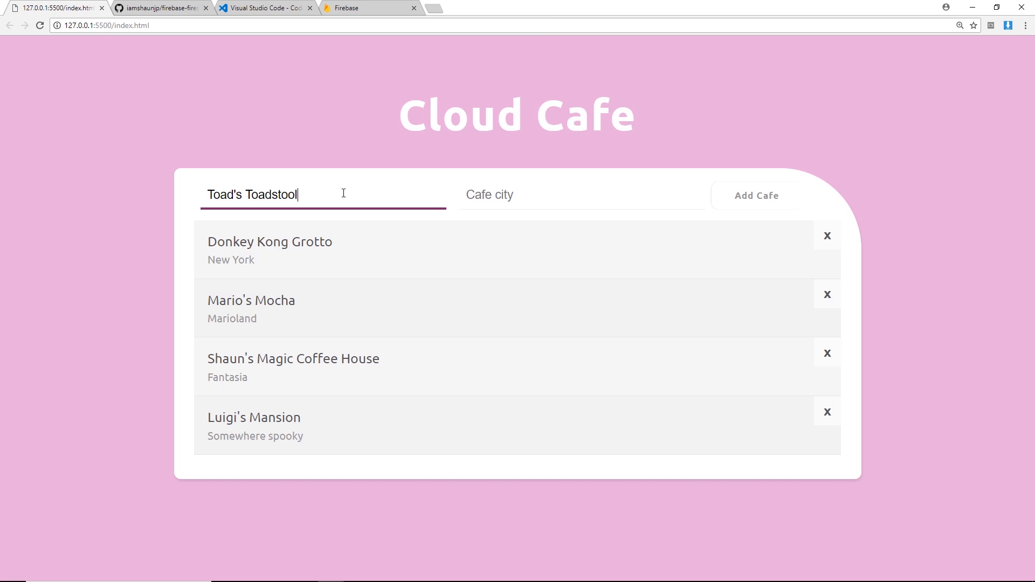
{"action": "type", "text": "mario"}
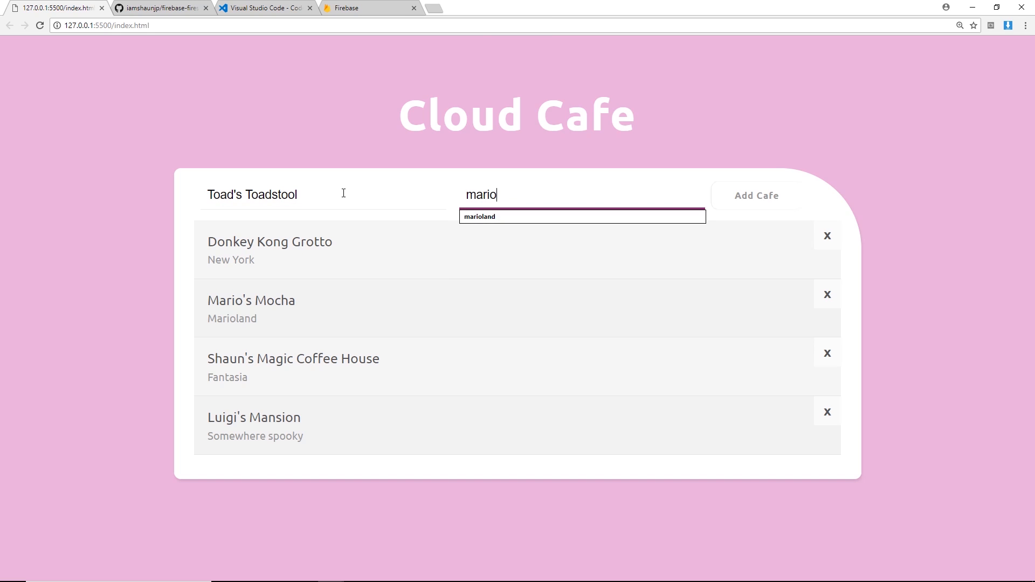
{"action": "left_click", "coordinate": [755, 195]}
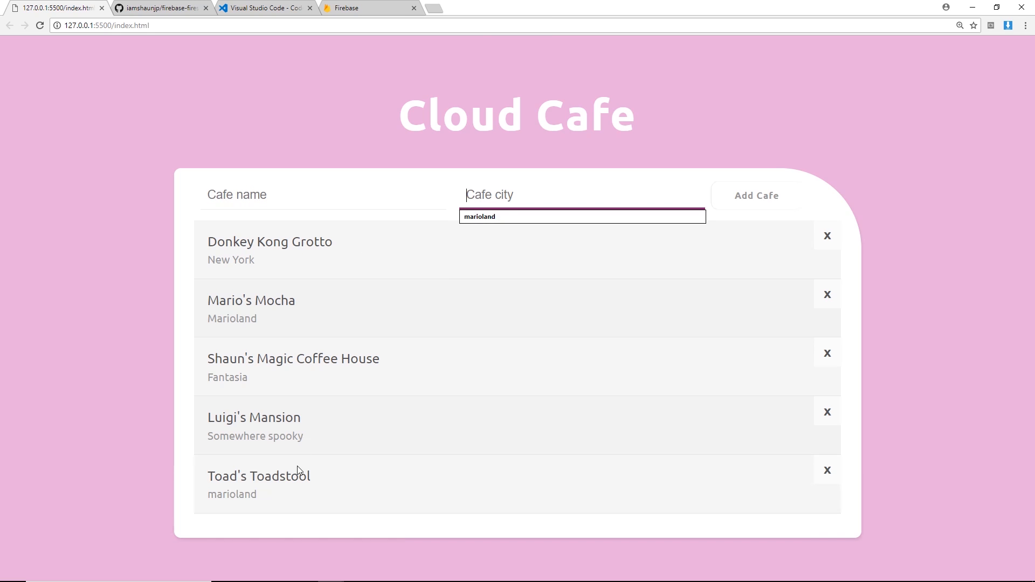
{"action": "mouse_move", "coordinate": [644, 437]}
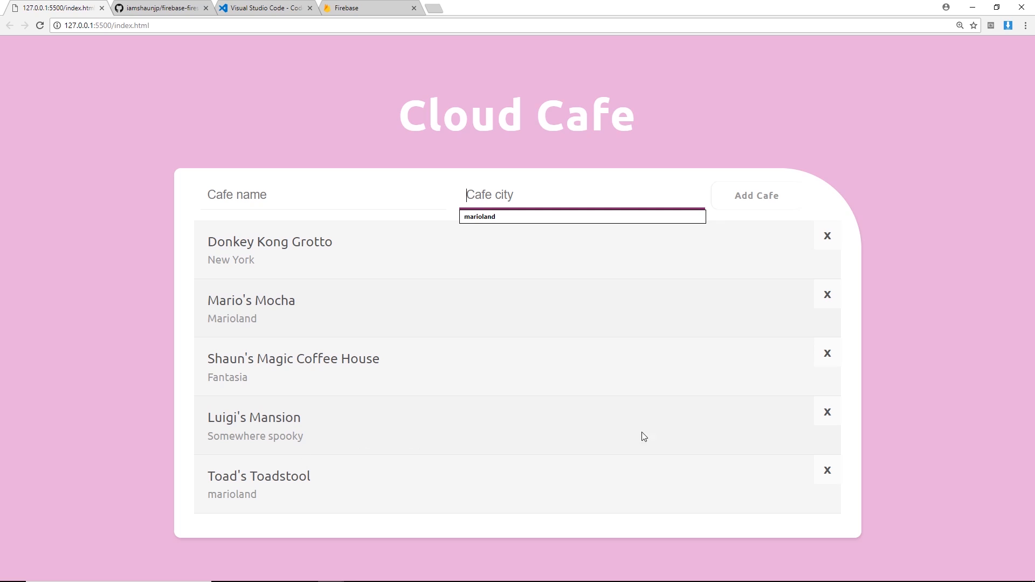
{"action": "mouse_move", "coordinate": [827, 412]}
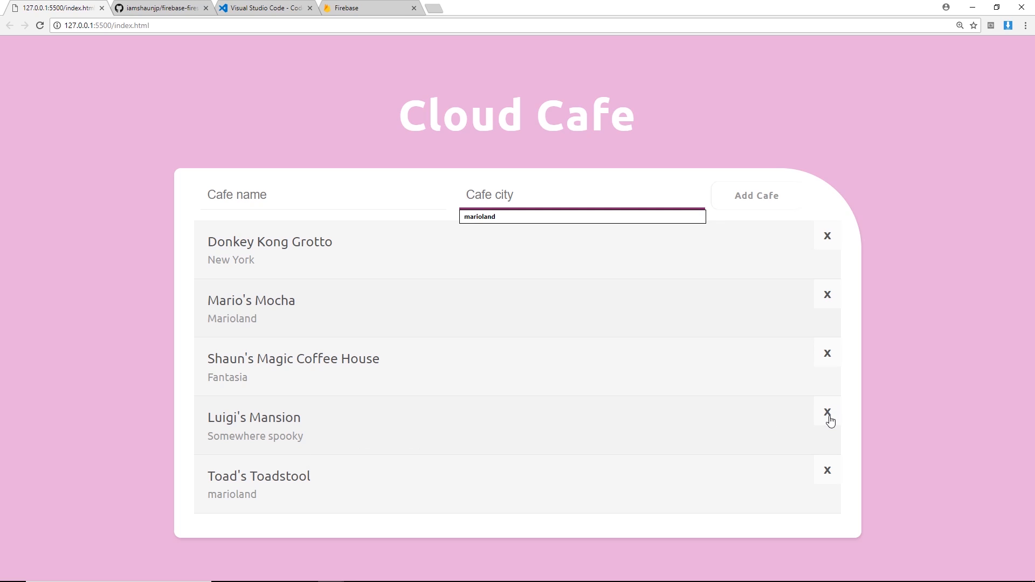
{"action": "left_click", "coordinate": [827, 413]}
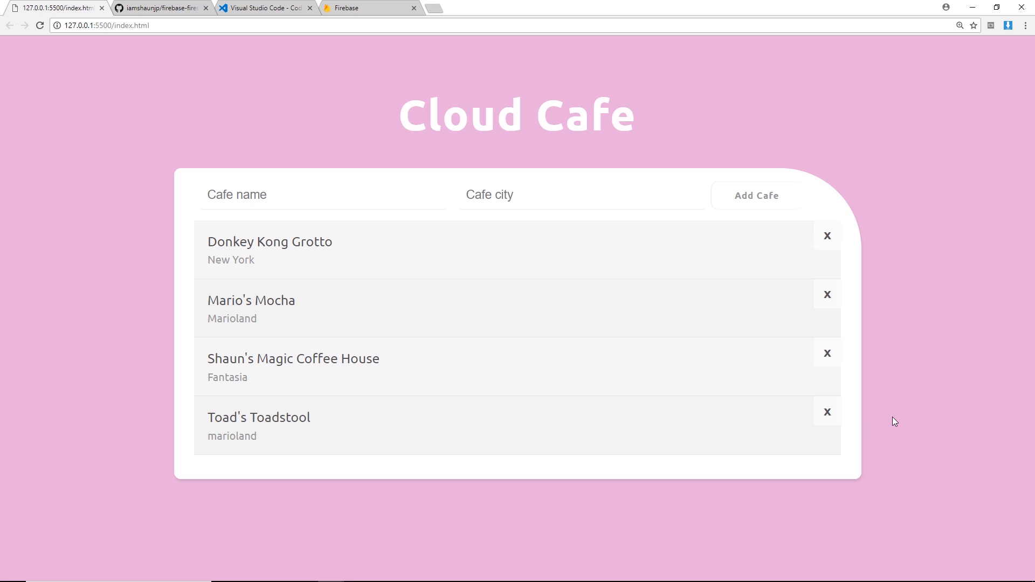
{"action": "mouse_move", "coordinate": [687, 430]}
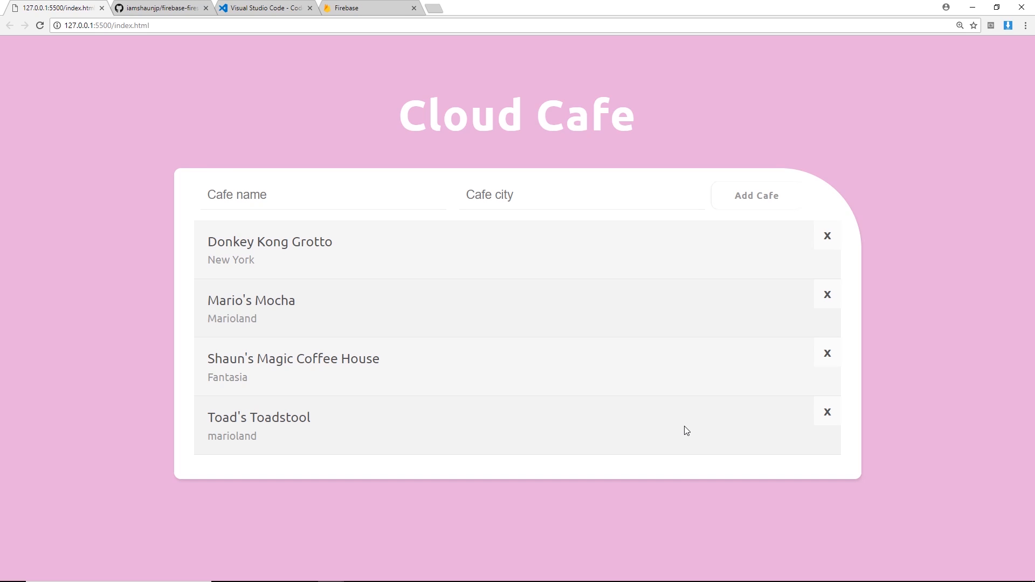
{"action": "mouse_move", "coordinate": [407, 131]}
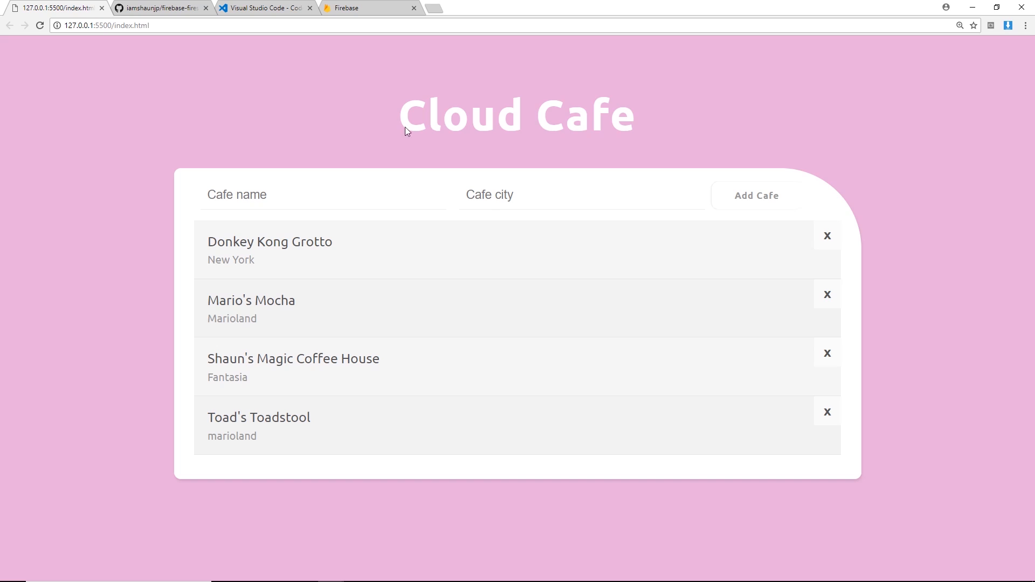
Switch the firebase-firestore-playlist repo to branch lesson-4, showing app.js, index.html and styles.css
{"action": "left_click", "coordinate": [158, 8]}
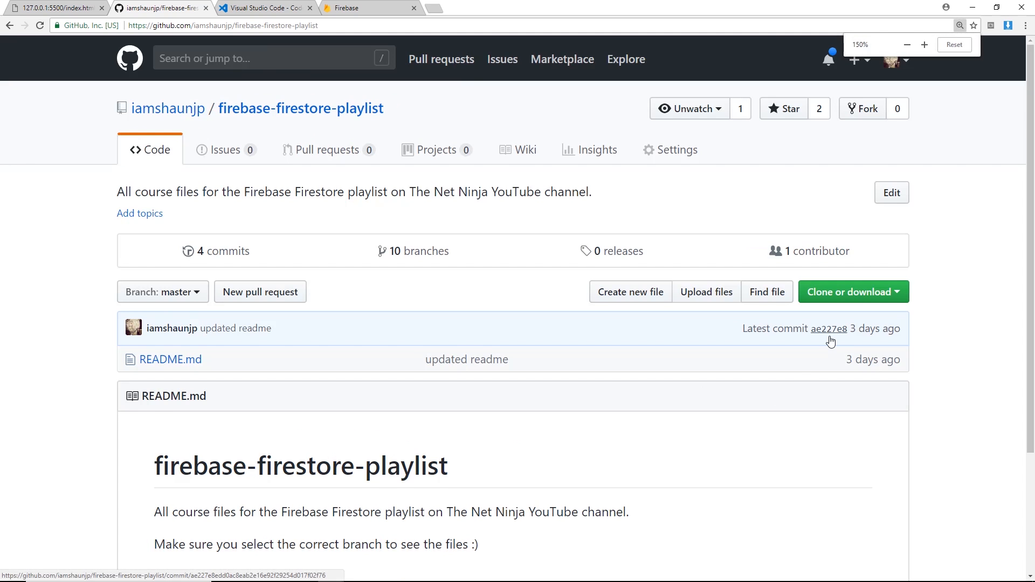
{"action": "scroll", "scroll_direction": "down", "scroll_amount": 3}
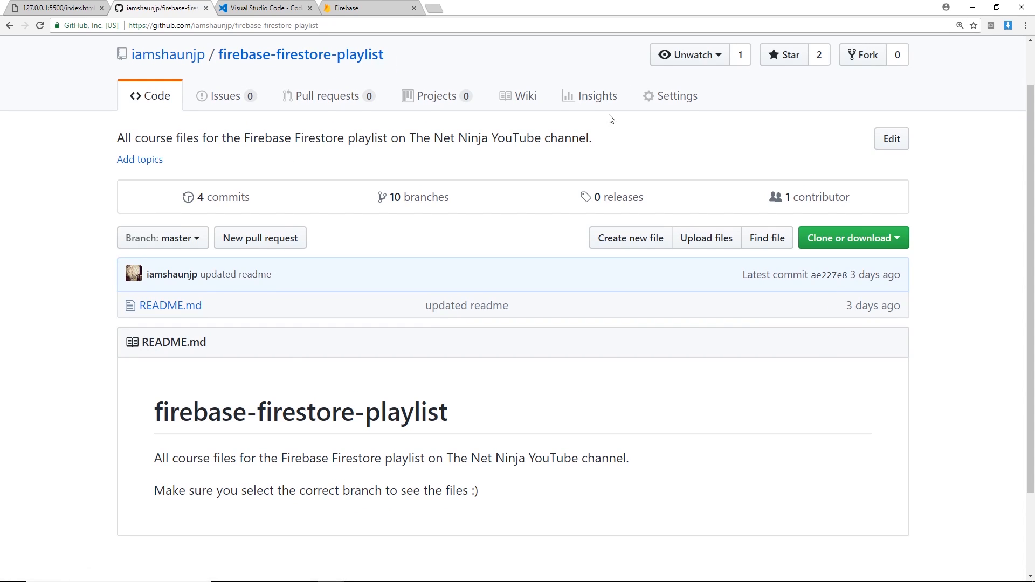
{"action": "mouse_move", "coordinate": [625, 133]}
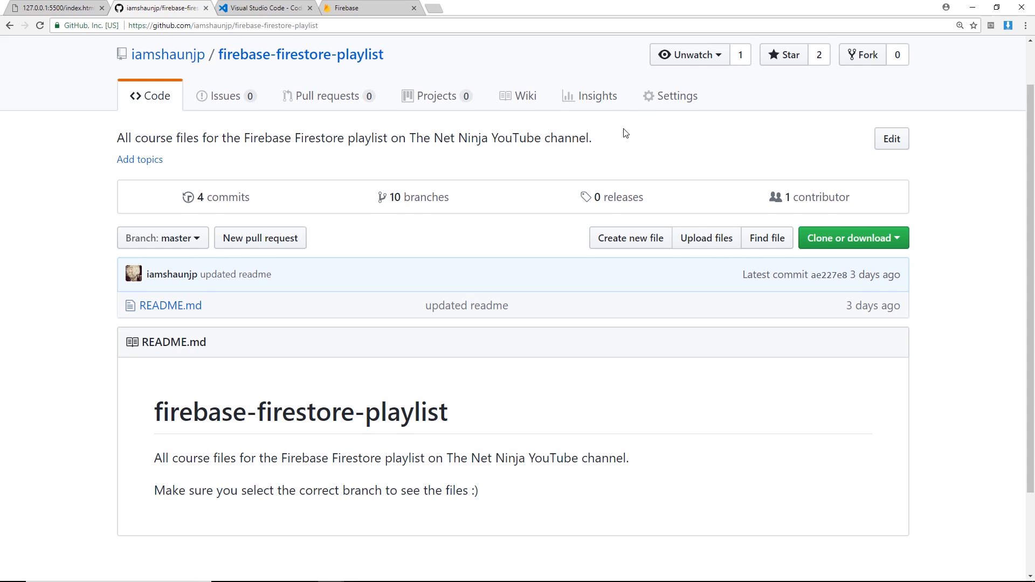
{"action": "scroll", "scroll_direction": "down", "scroll_amount": 3}
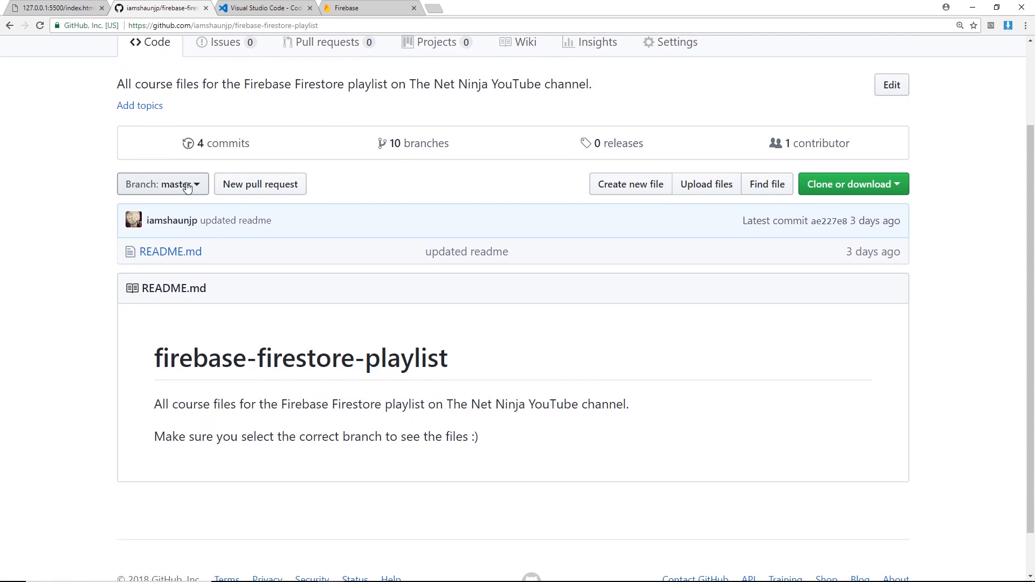
{"action": "left_click", "coordinate": [162, 183]}
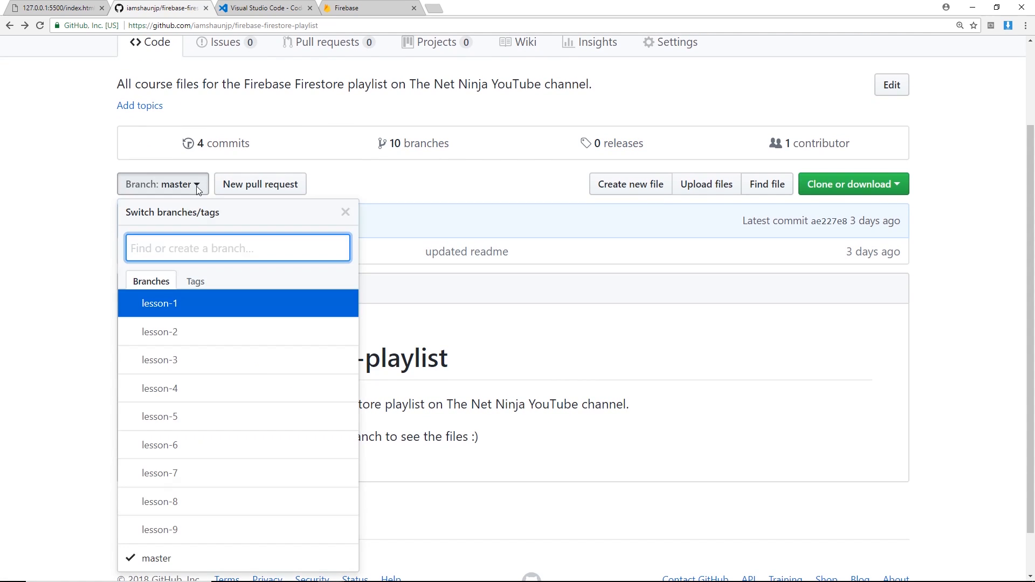
{"action": "mouse_move", "coordinate": [160, 388]}
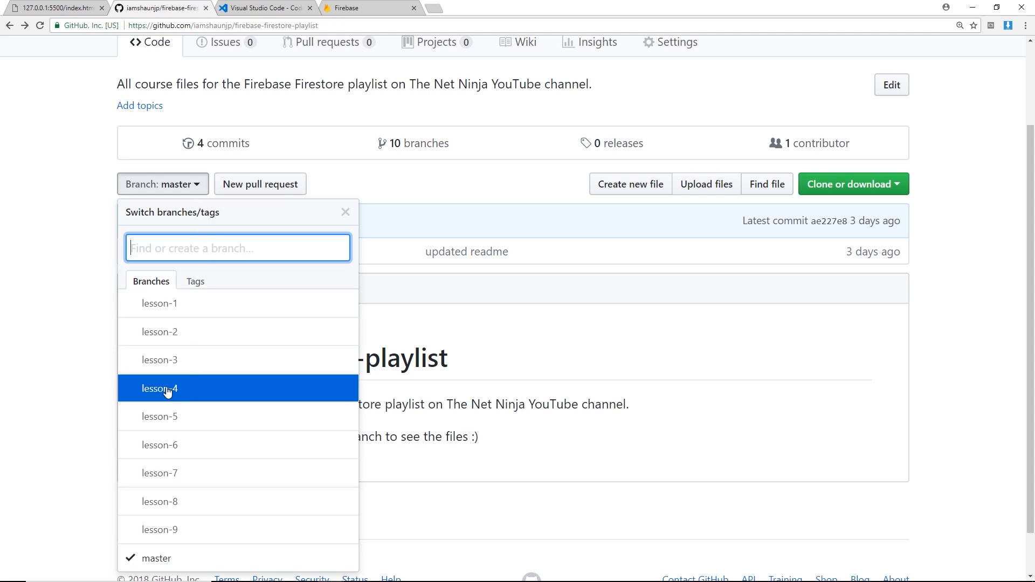
{"action": "left_click", "coordinate": [160, 388]}
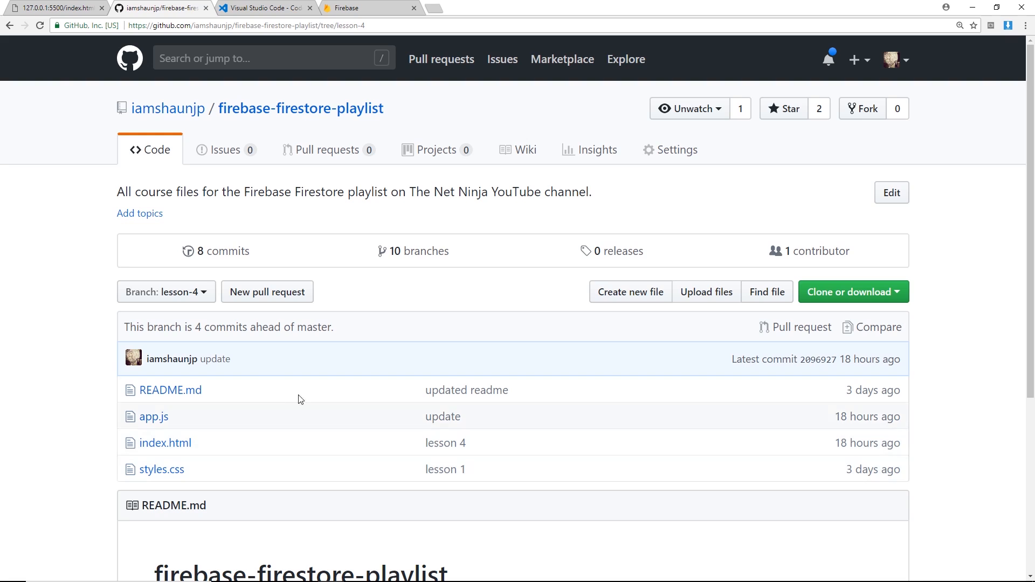
{"action": "left_click", "coordinate": [265, 8]}
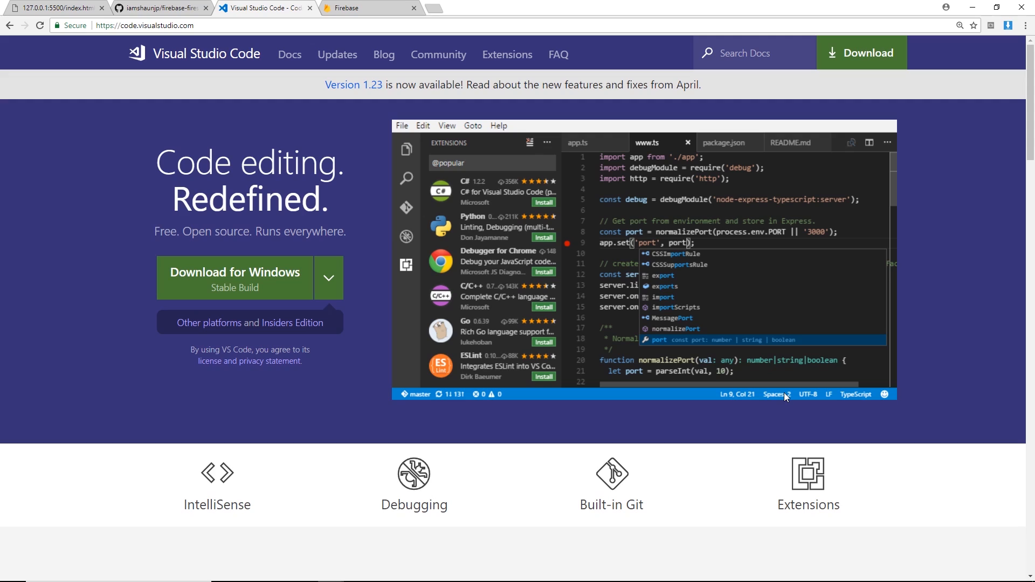
{"action": "mouse_move", "coordinate": [301, 273]}
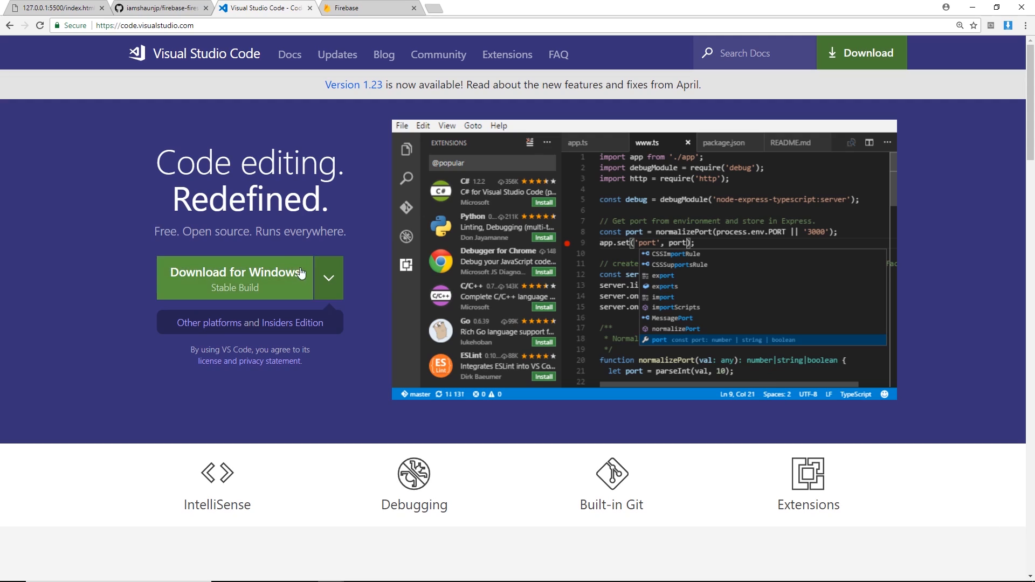